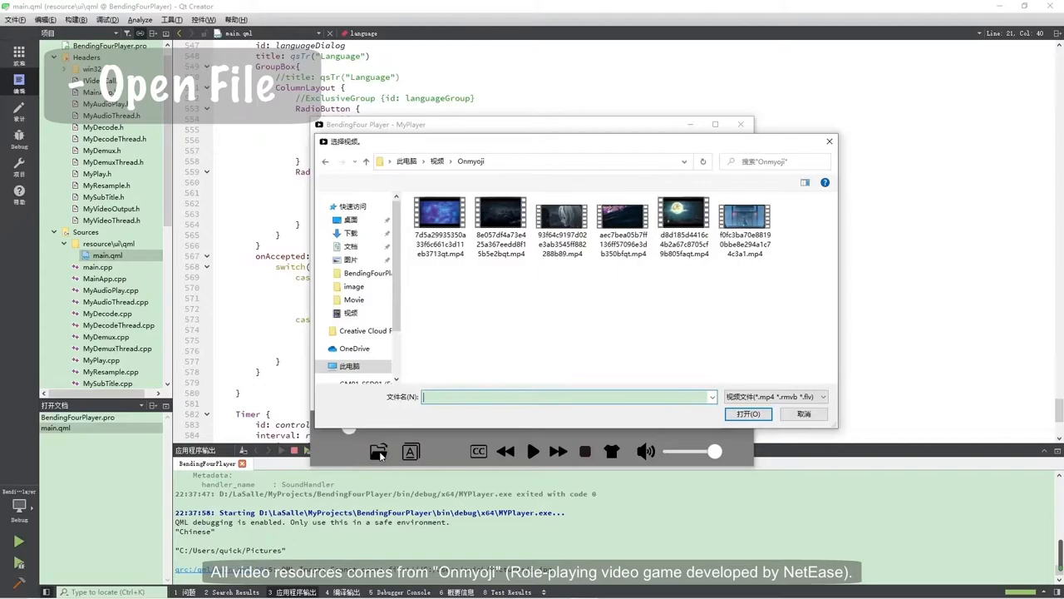
Load an Onmyoji mp4 clip from the Videos folder into the player.
{"action": "left_click", "coordinate": [409, 450]}
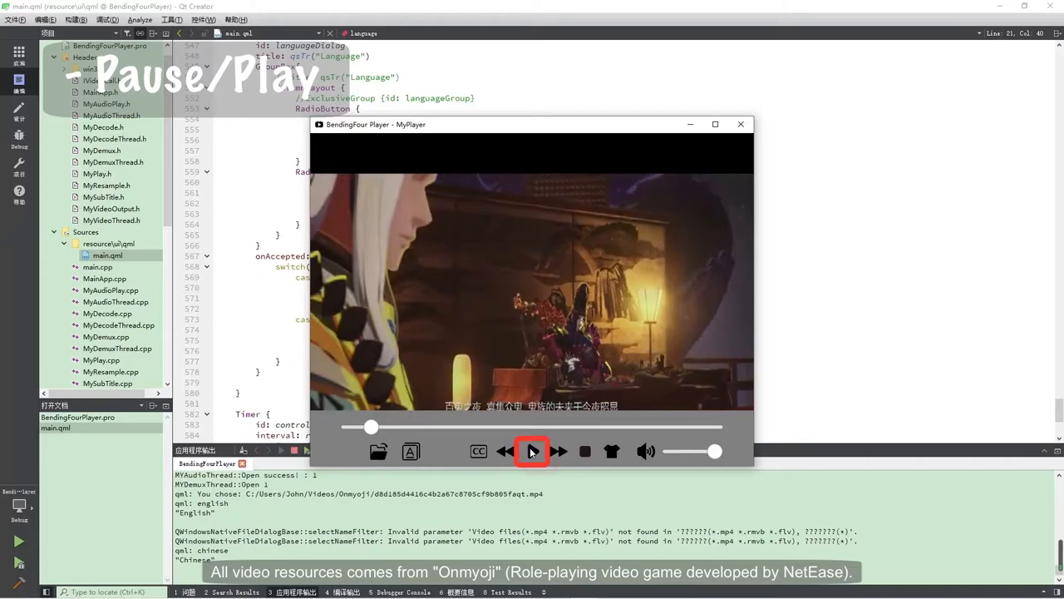
Resume playback of the Onmyoji clip and skip it forward a little.
{"action": "left_click", "coordinate": [531, 451]}
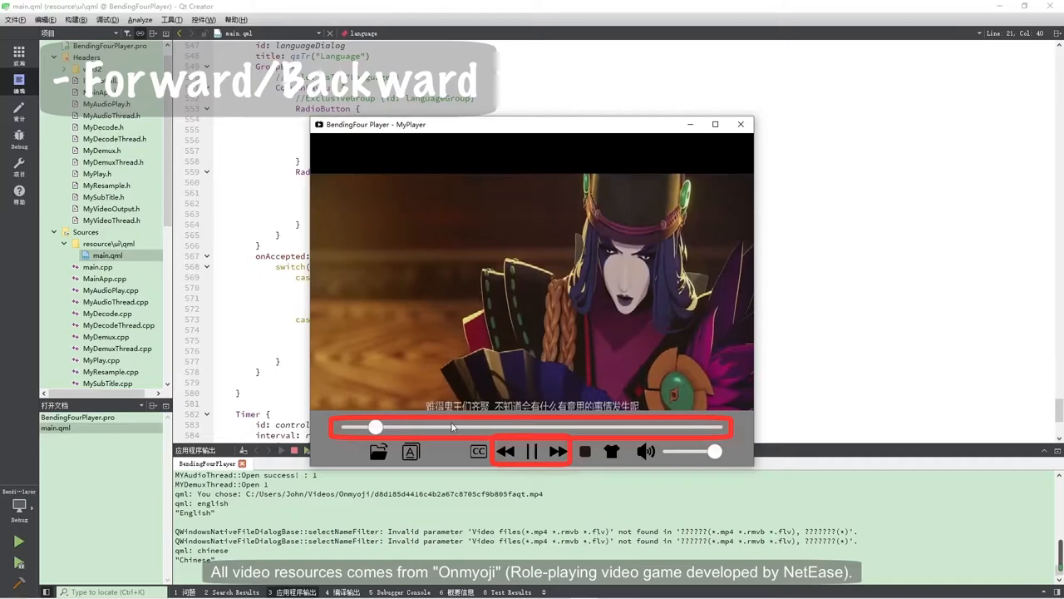
{"action": "left_click", "coordinate": [558, 451]}
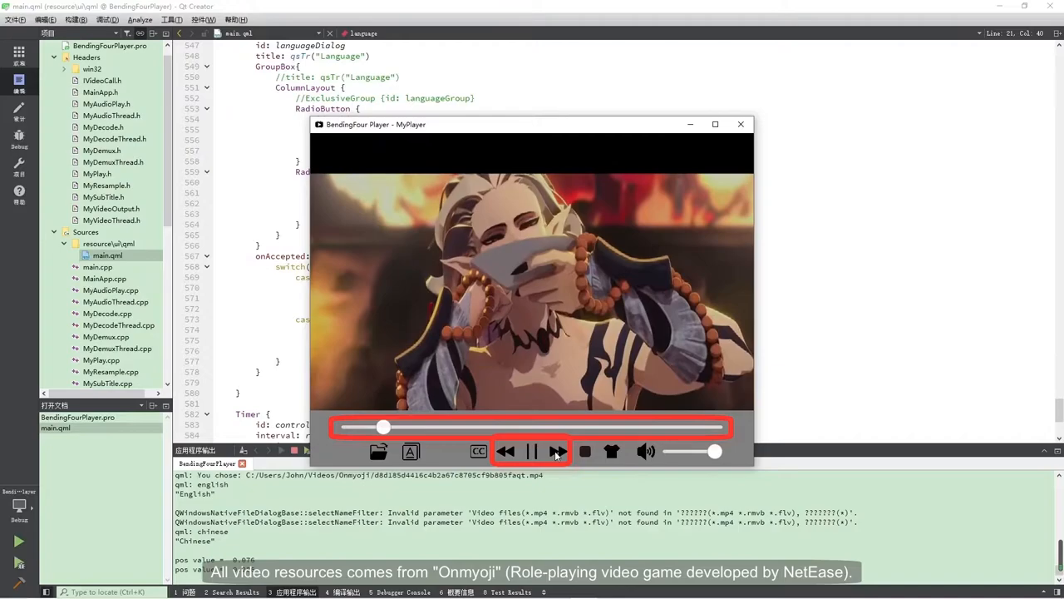